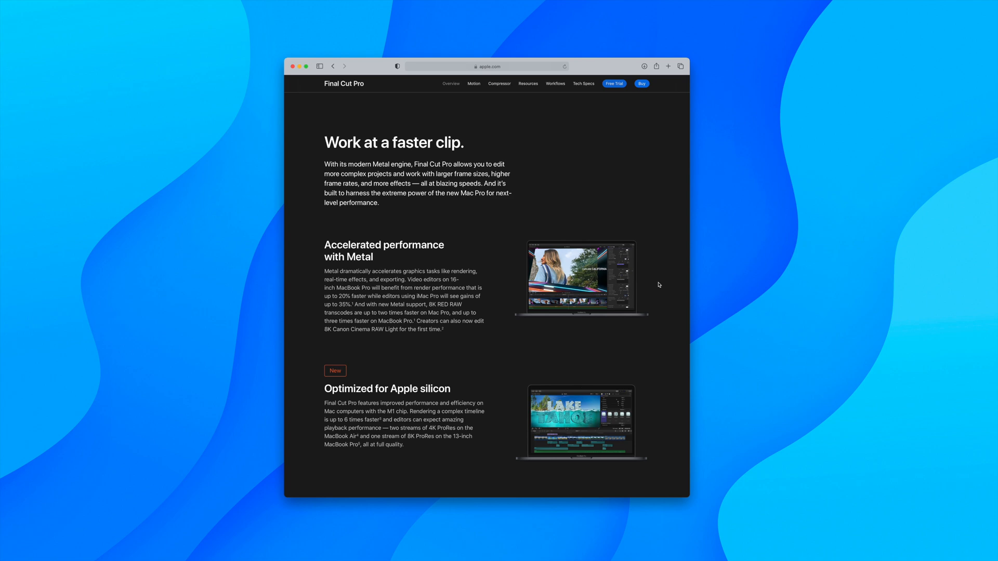
Step: Scroll the Final Cut Pro page down to its footnotes and site footer
scroll(down, 3)
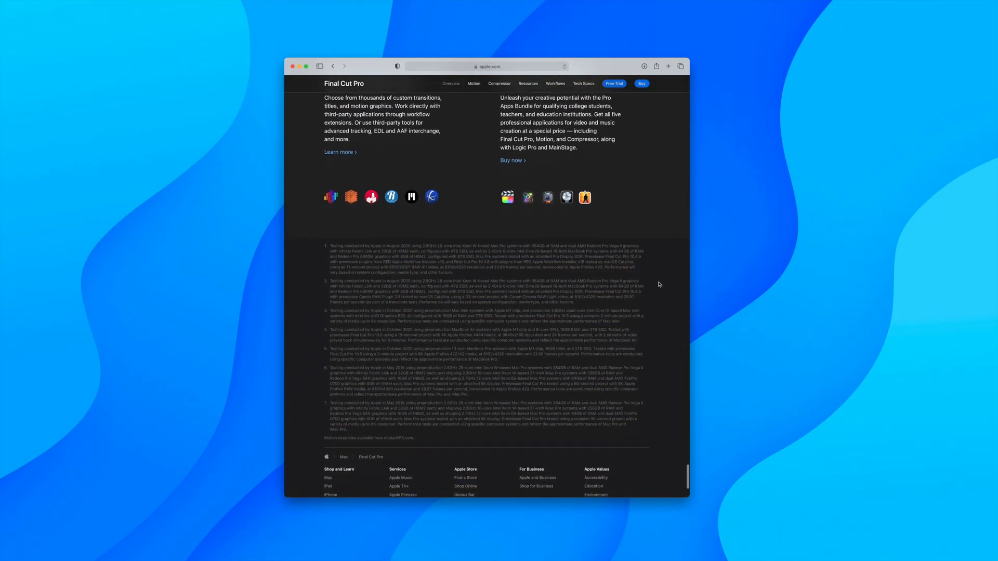
Step: Scroll to the footer, then back up to the 360° video section
scroll(down, 3)
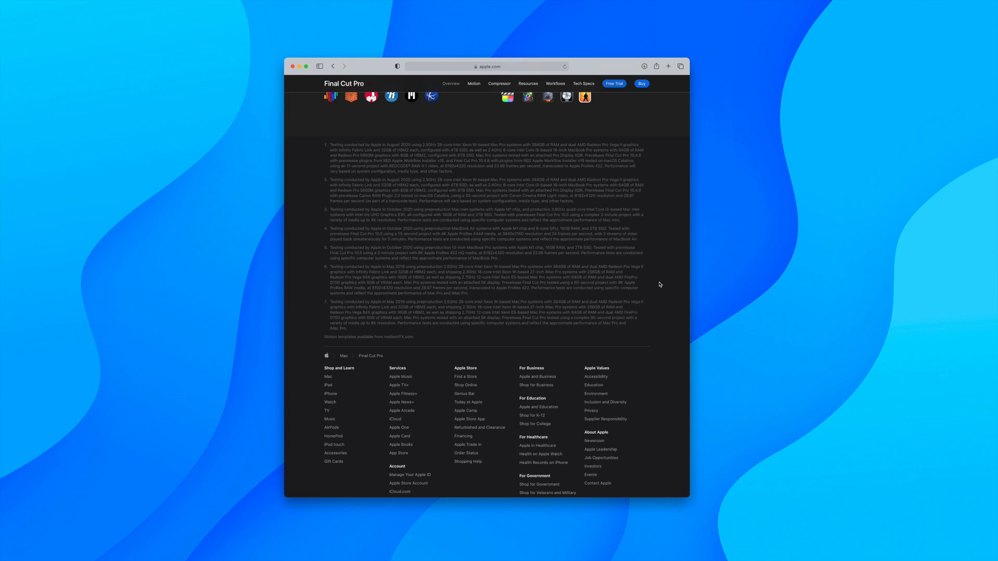
scroll(up, 3)
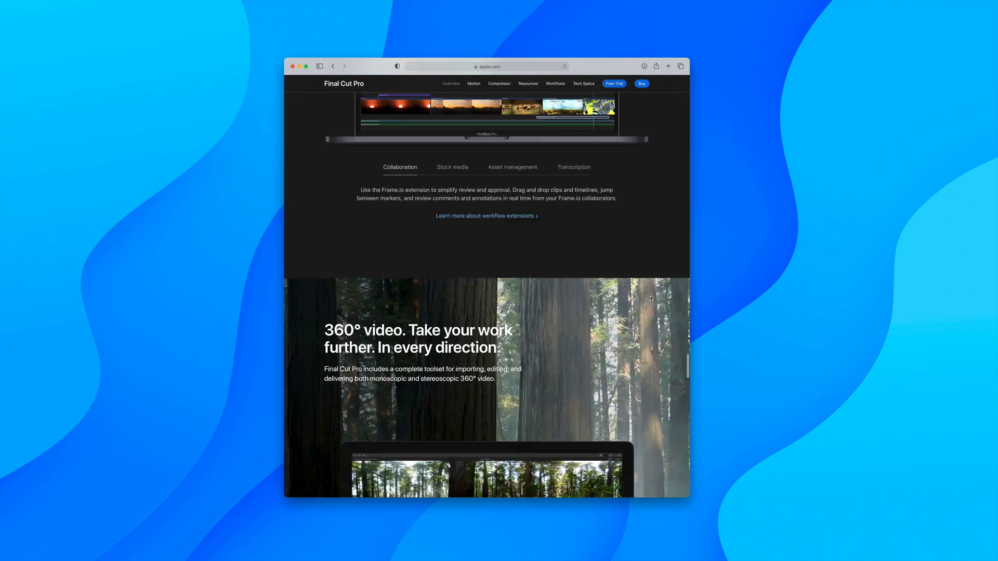
scroll(up, 3)
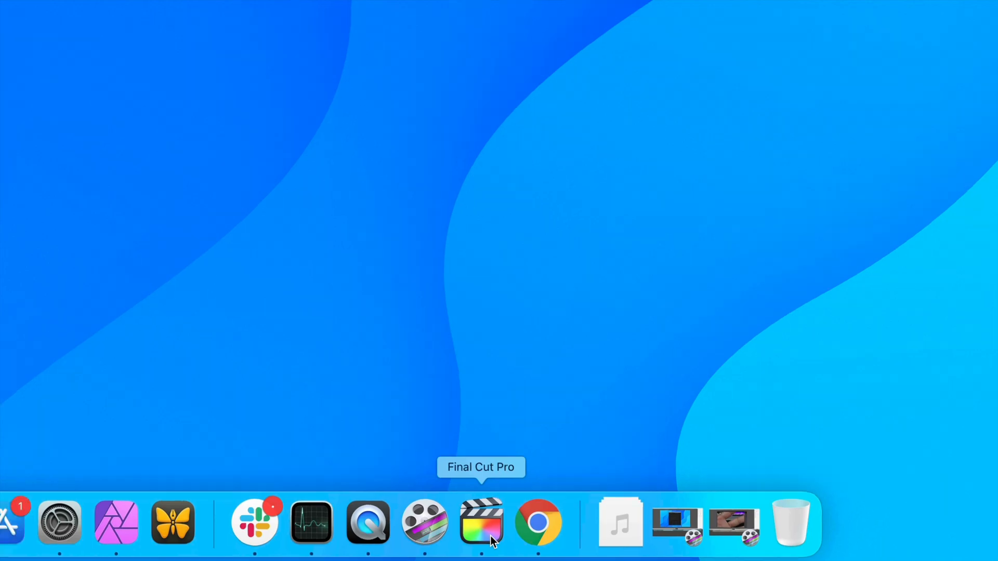
Step: Switch from the Dock to the 9to5Mac M1 Mac mini single-core article
click(481, 523)
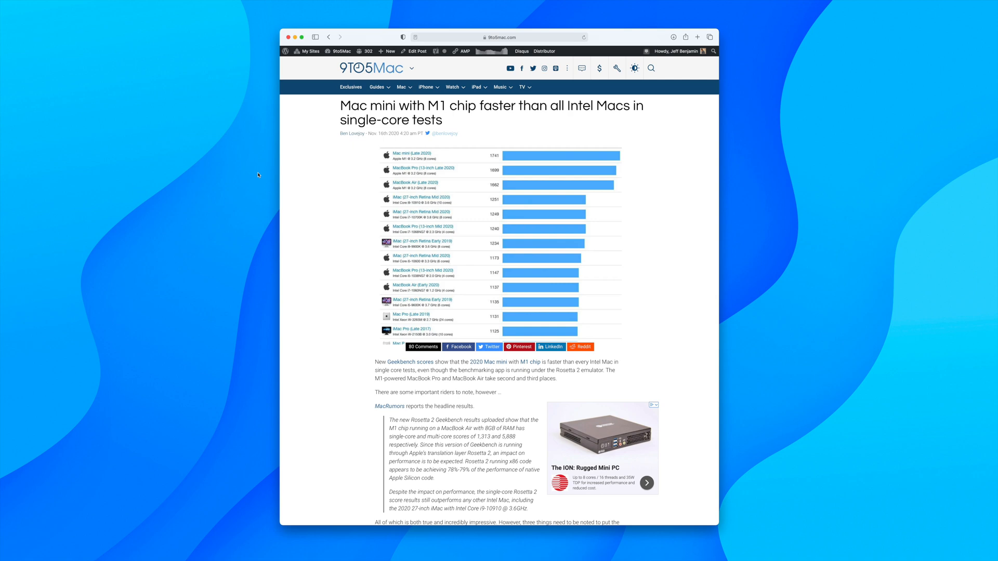
Step: Open the 9to5Mac article 'Apple's M1 chip outperforms GeForce GTX 1050 Ti in graphics benchmark'
click(502, 242)
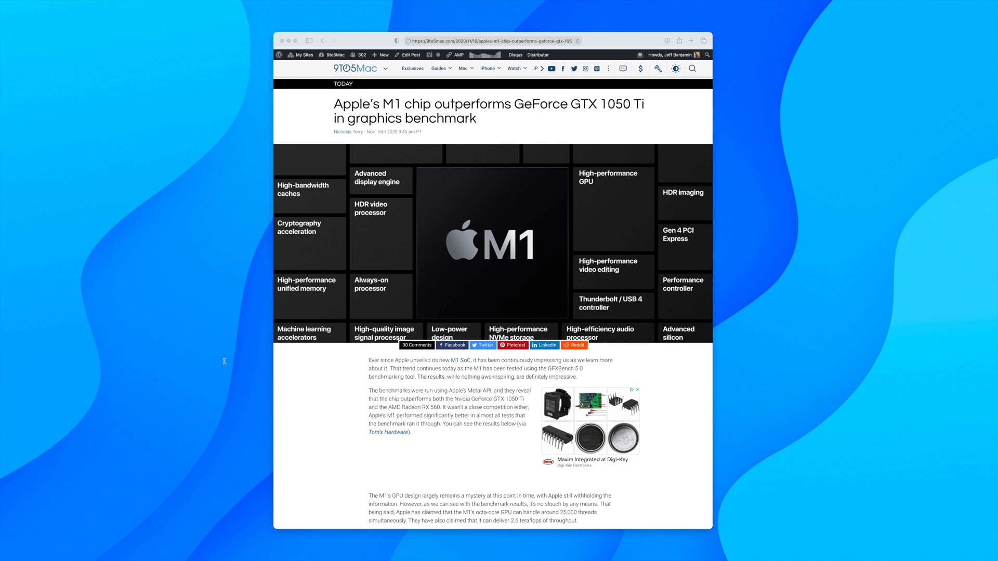
Step: Scroll to the M1 vs GTX 1050 Ti vs Radeon RX 560 benchmark table and zoom in
scroll(down, 3)
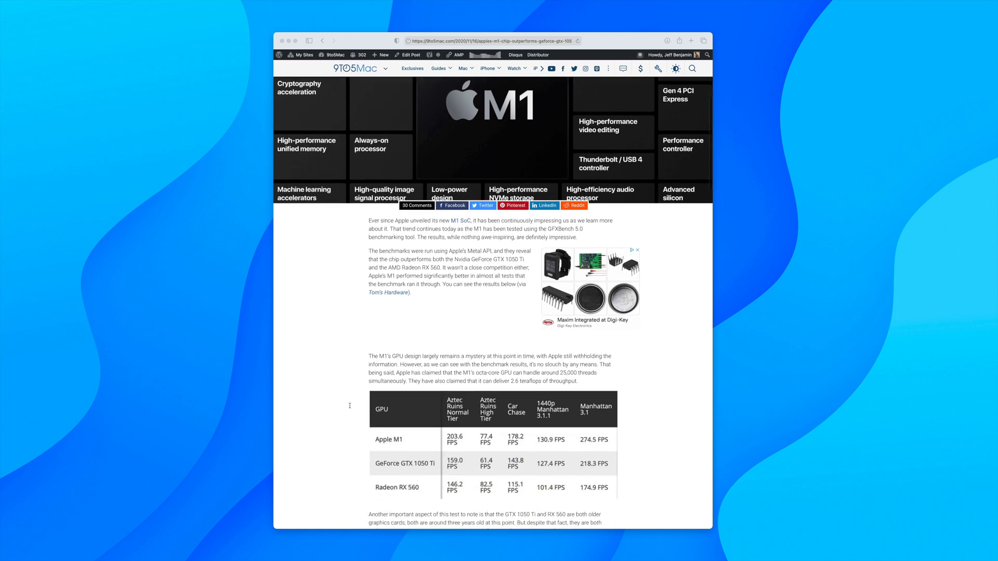
scroll(down, 3)
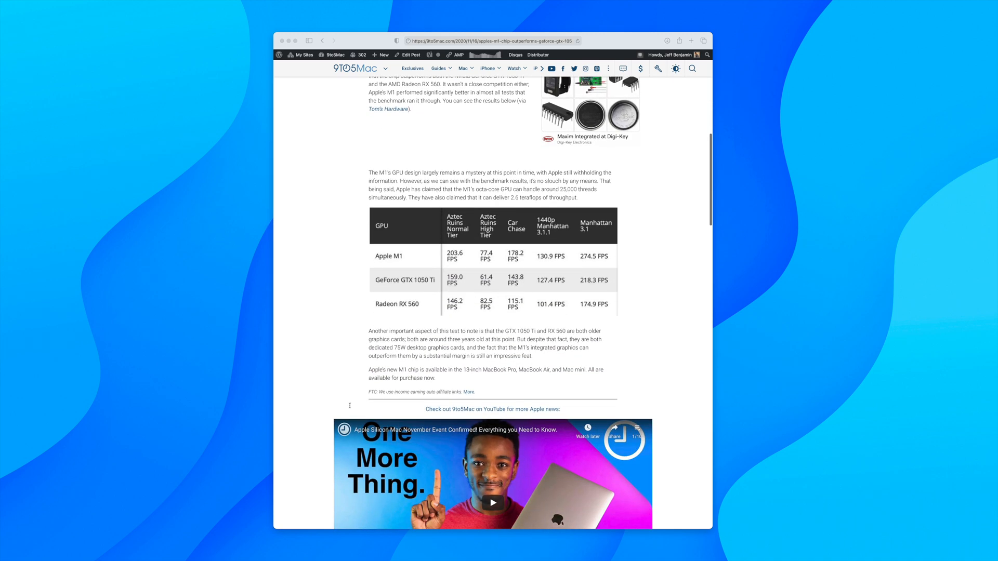
click(492, 260)
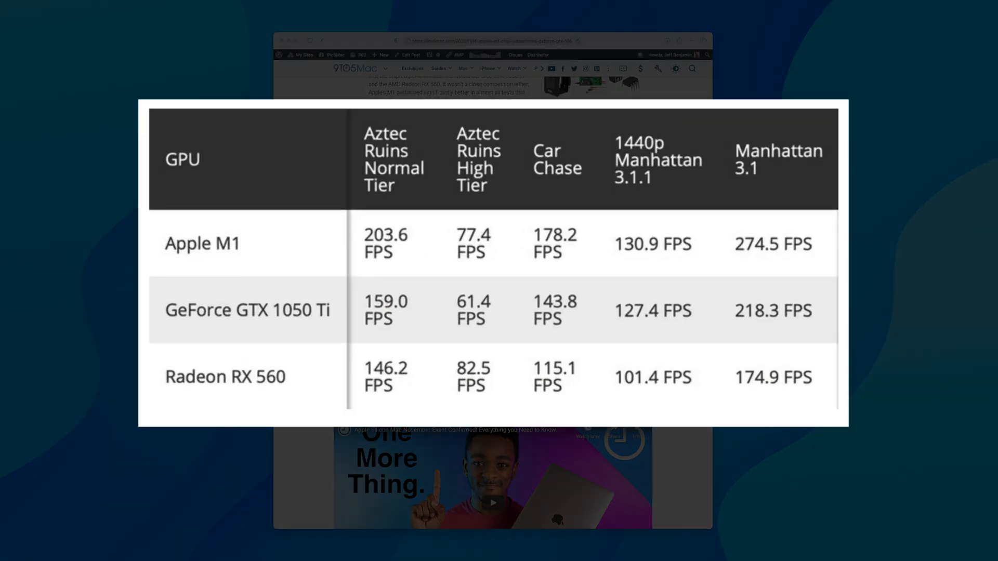